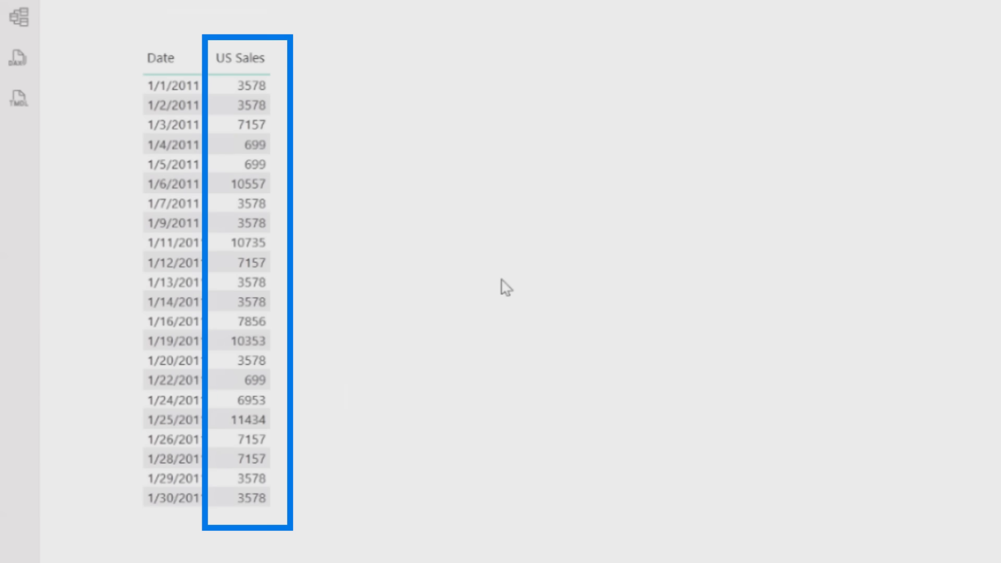
mouse_move(466, 288)
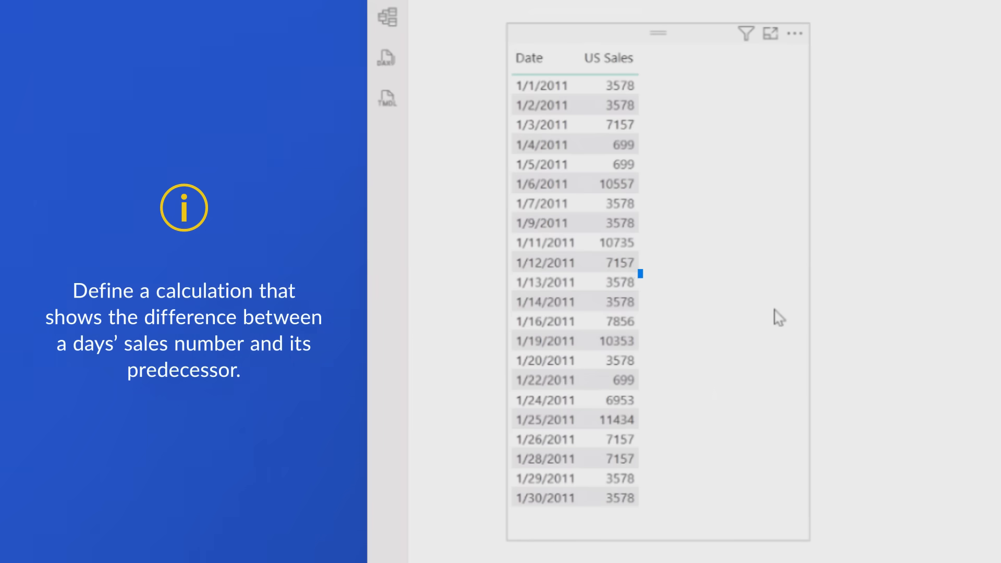
left_click(573, 282)
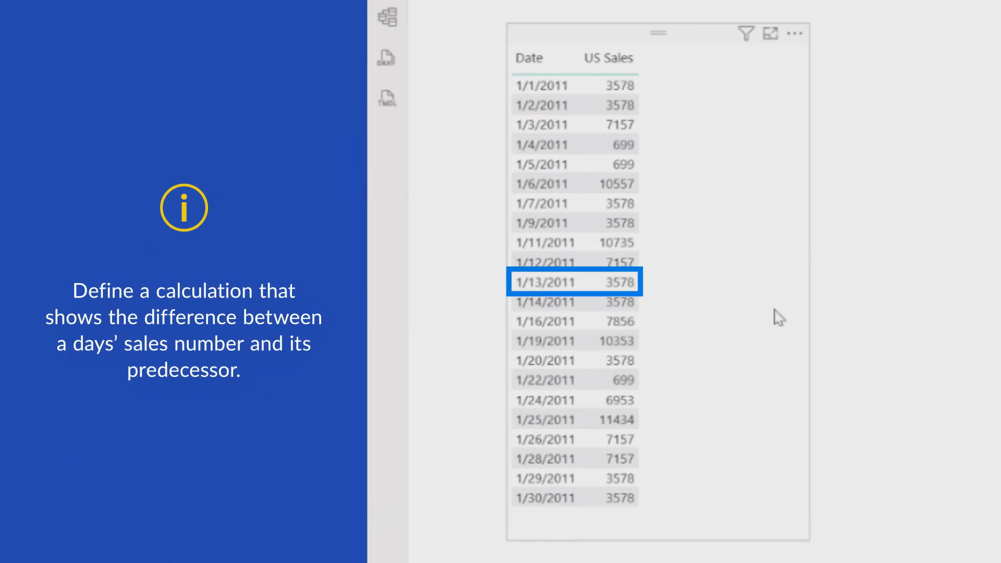